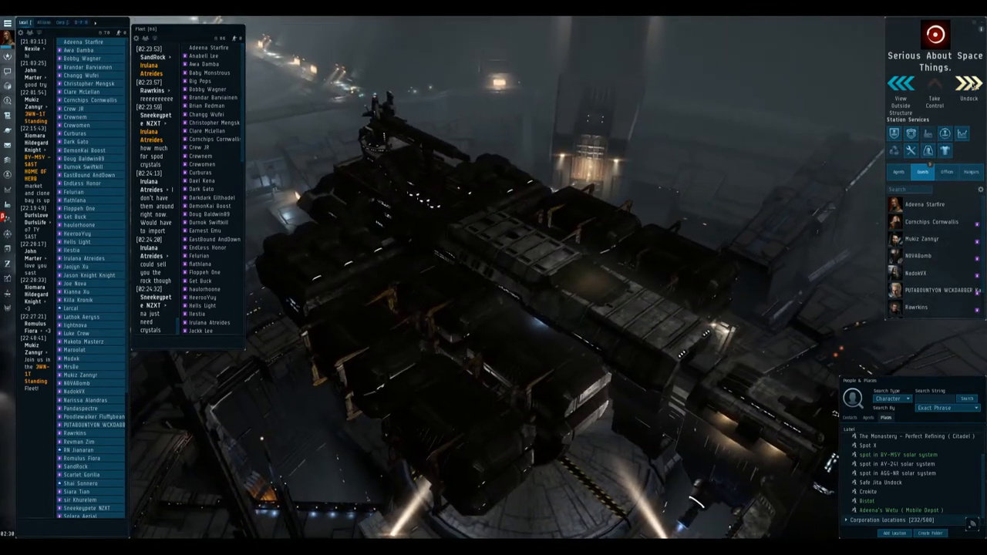
- Approach Adeena's Wetu mobile depot, selecting it from the Overview's Mining tab
click(969, 98)
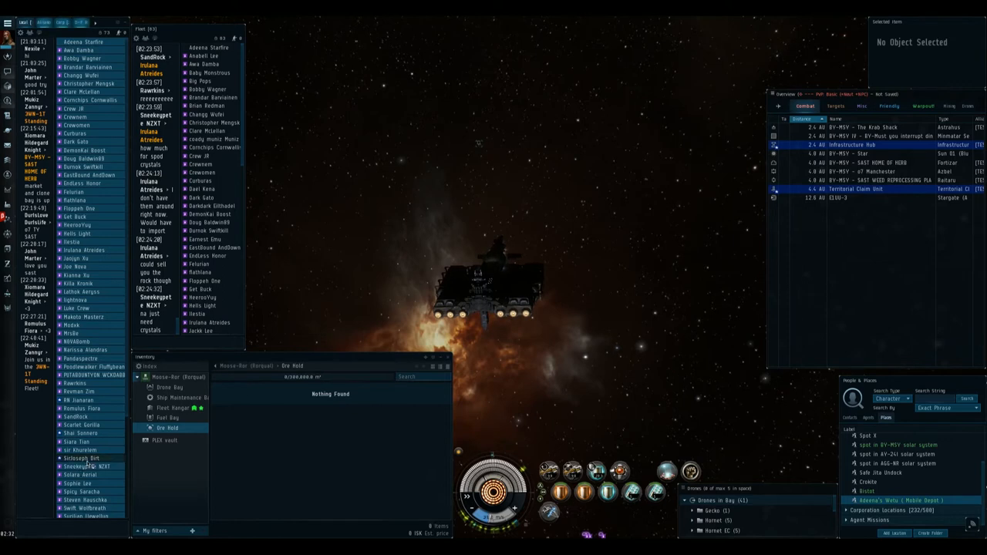
scroll(down, 3)
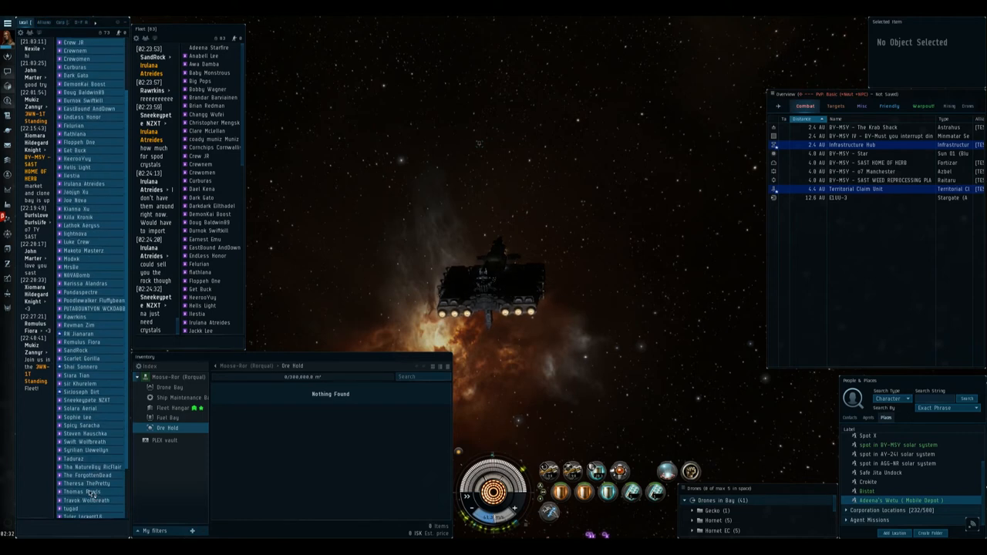
scroll(down, 3)
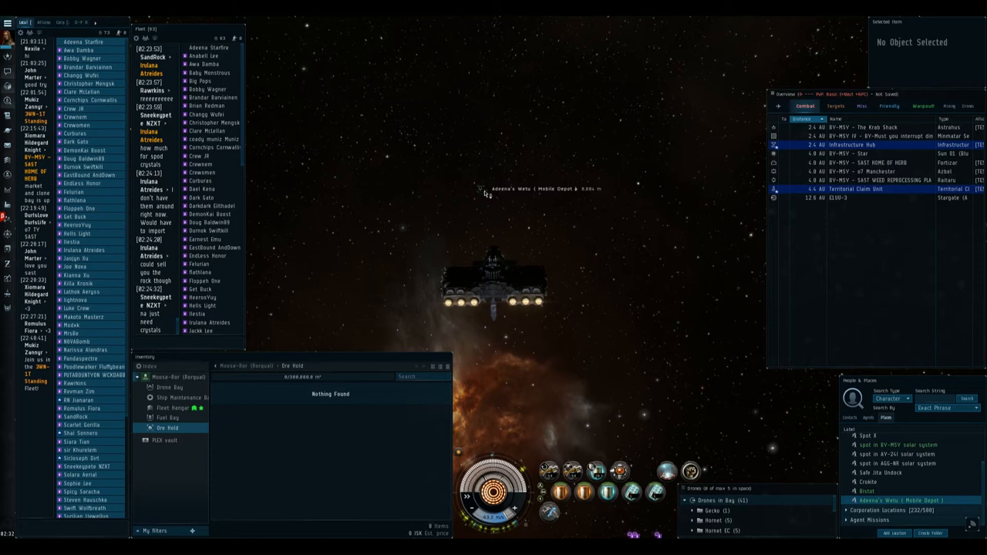
click(949, 106)
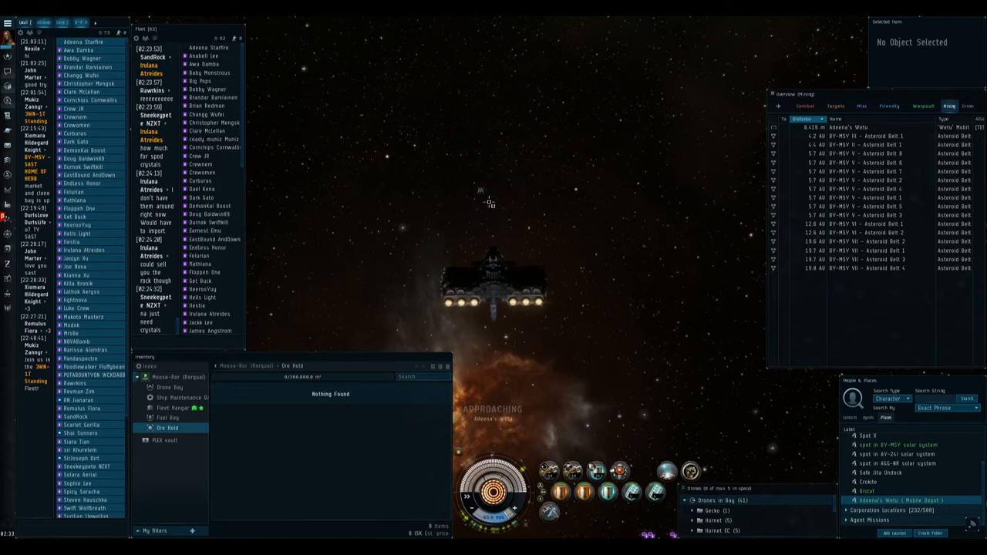
click(849, 127)
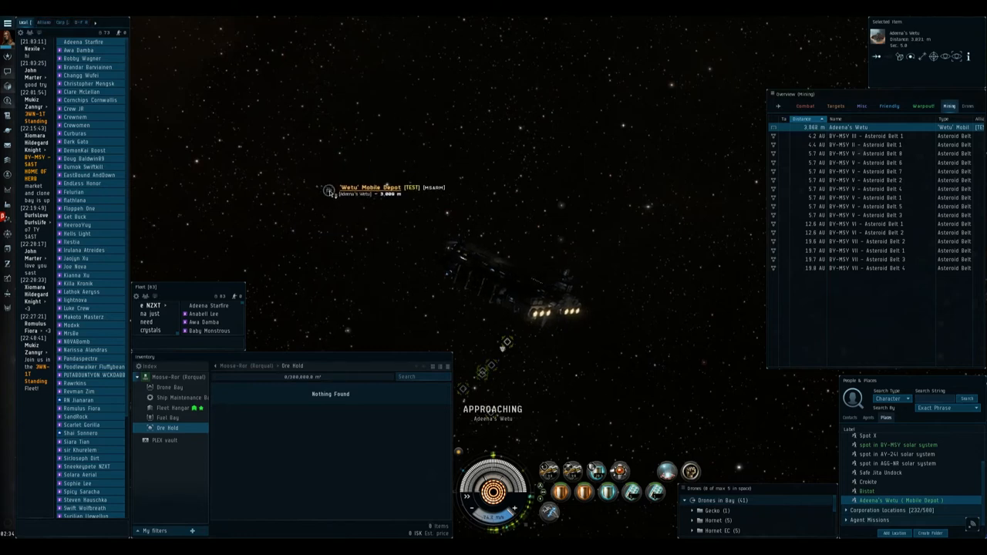
- Open the cargo storage of Adeena's Wetu mobile depot
click(328, 192)
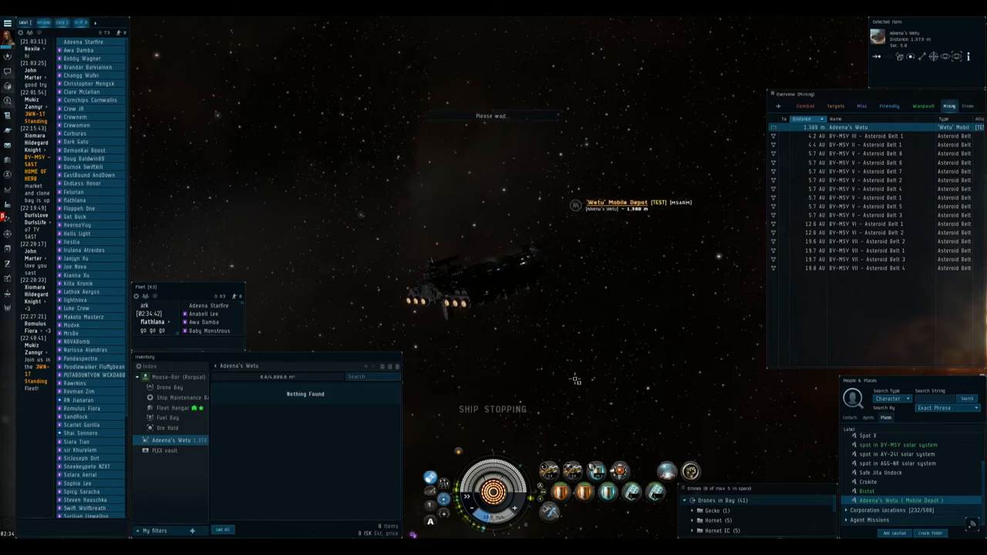
- Scoop Adeena's Wetu into the Rorqual's cargo hold and view the hold's contents
right_click(161, 440)
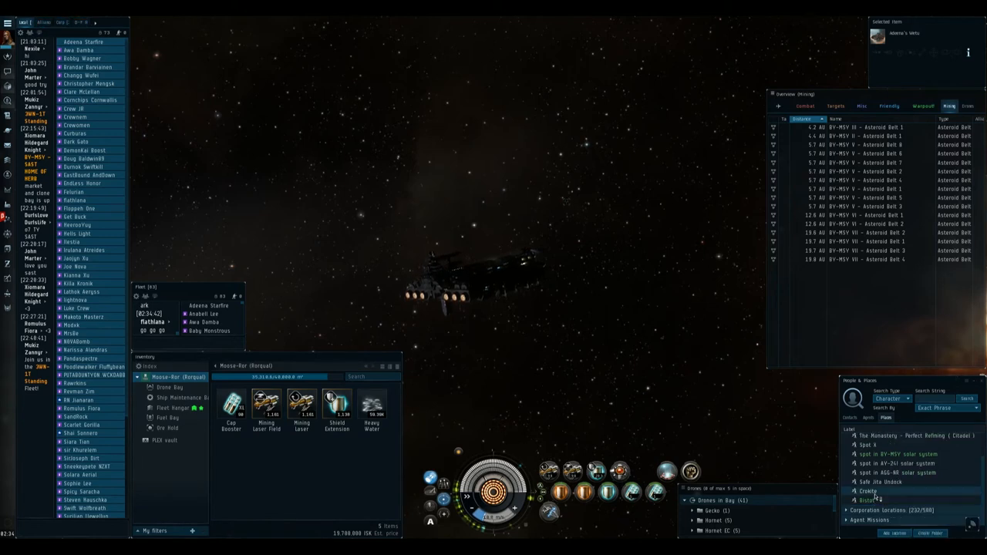
right_click(867, 500)
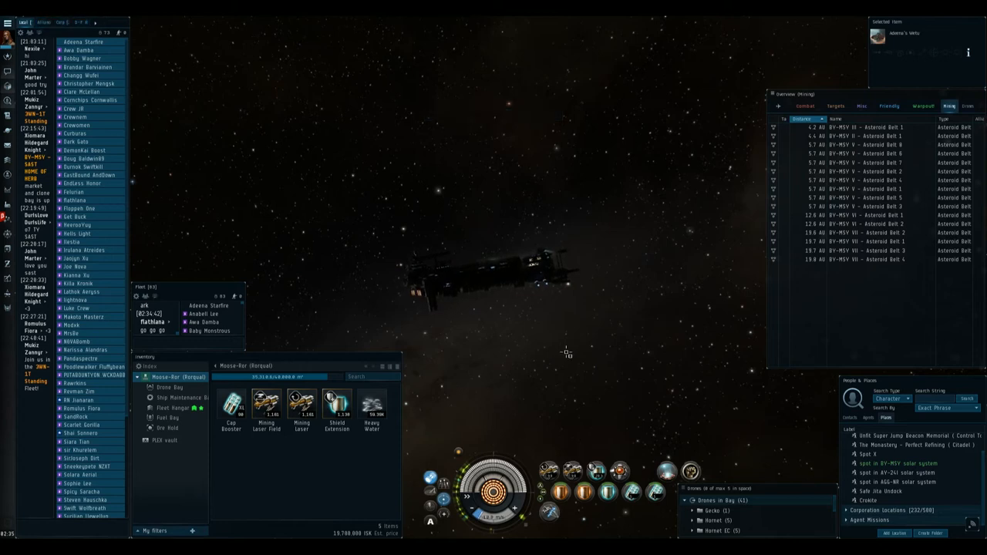
mouse_move(514, 363)
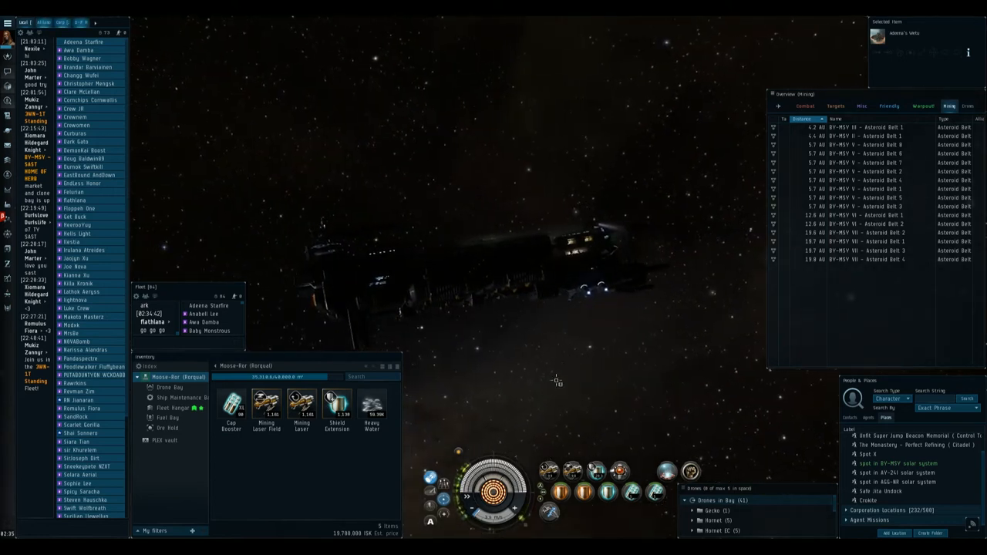
mouse_move(499, 391)
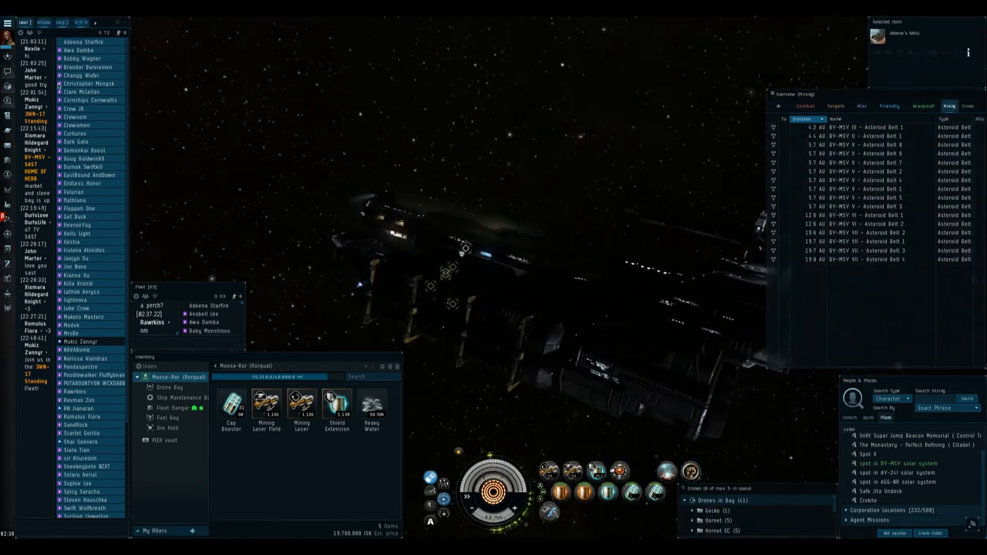
mouse_move(6, 166)
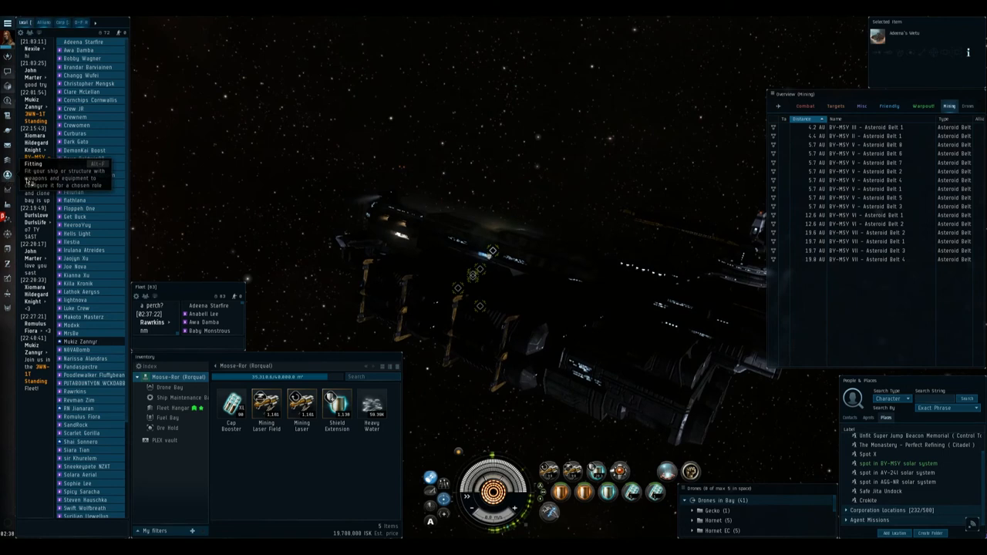
- Open the Rorqual's Fitting window from the Neocom to review its stats
click(32, 163)
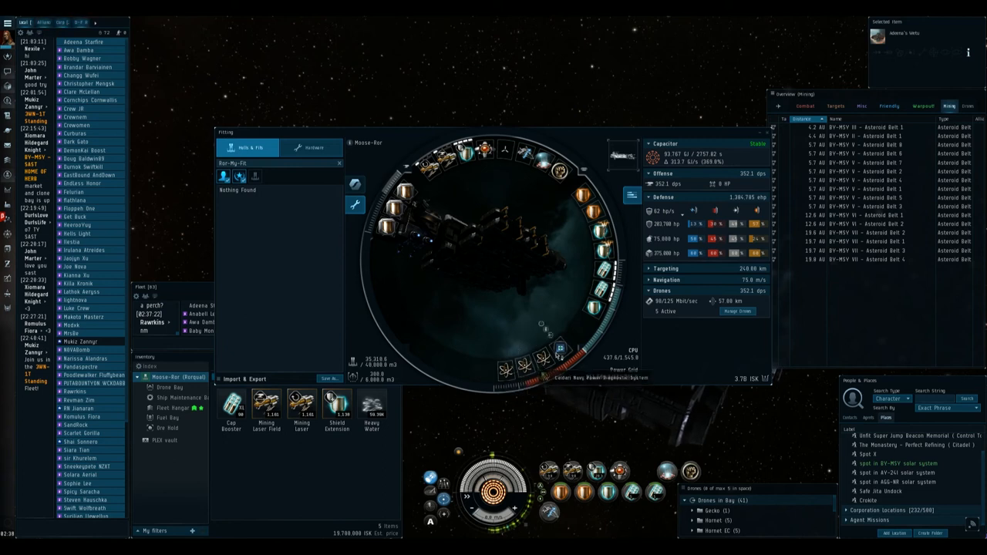
mouse_move(561, 349)
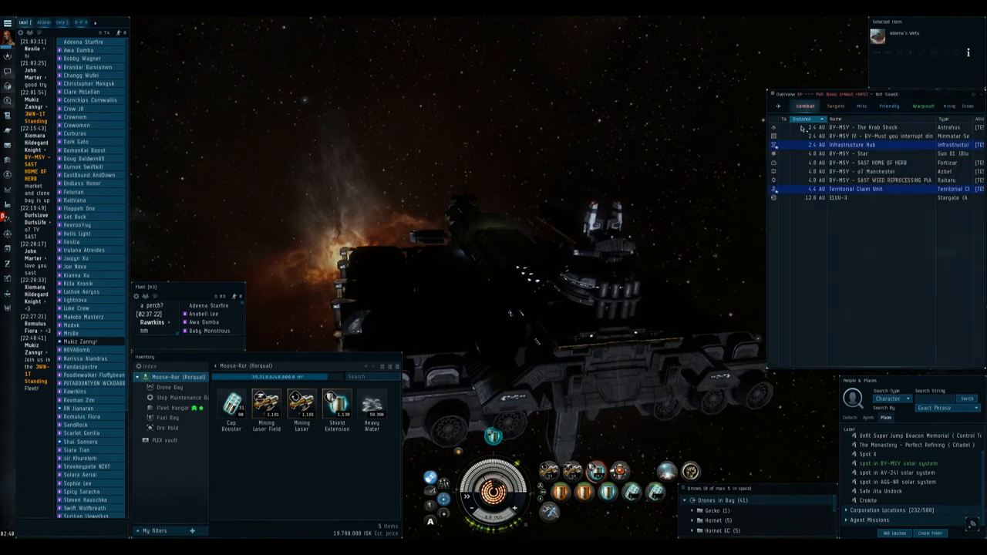
- Select BY-MSV - SAST HOME OF HERB on the Overview's Combat tab
click(864, 162)
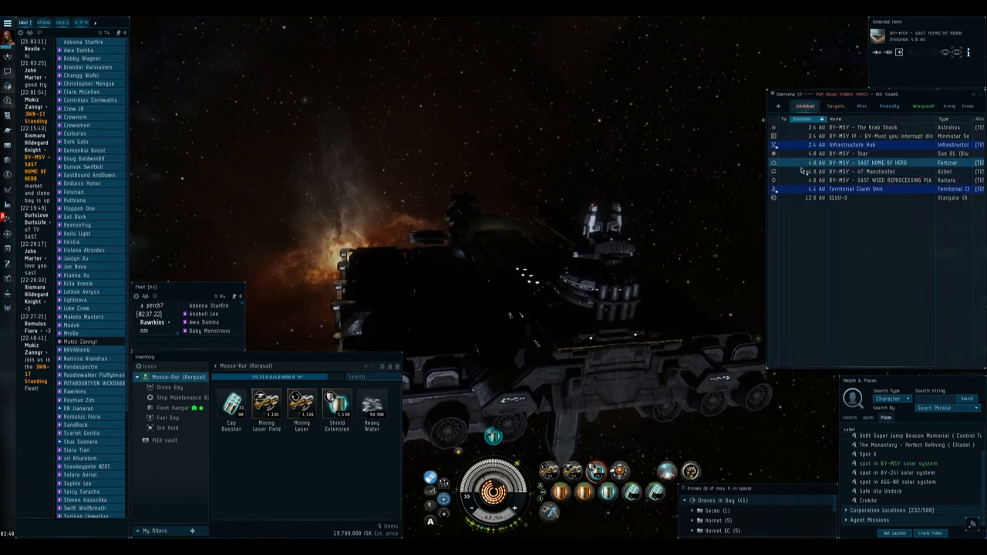